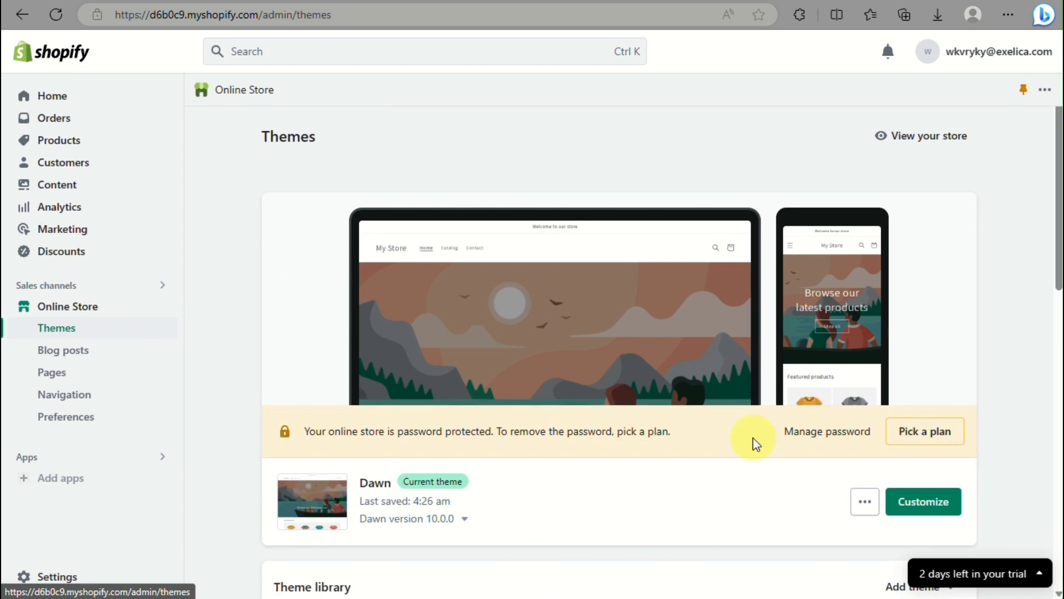
mouse_move(792, 368)
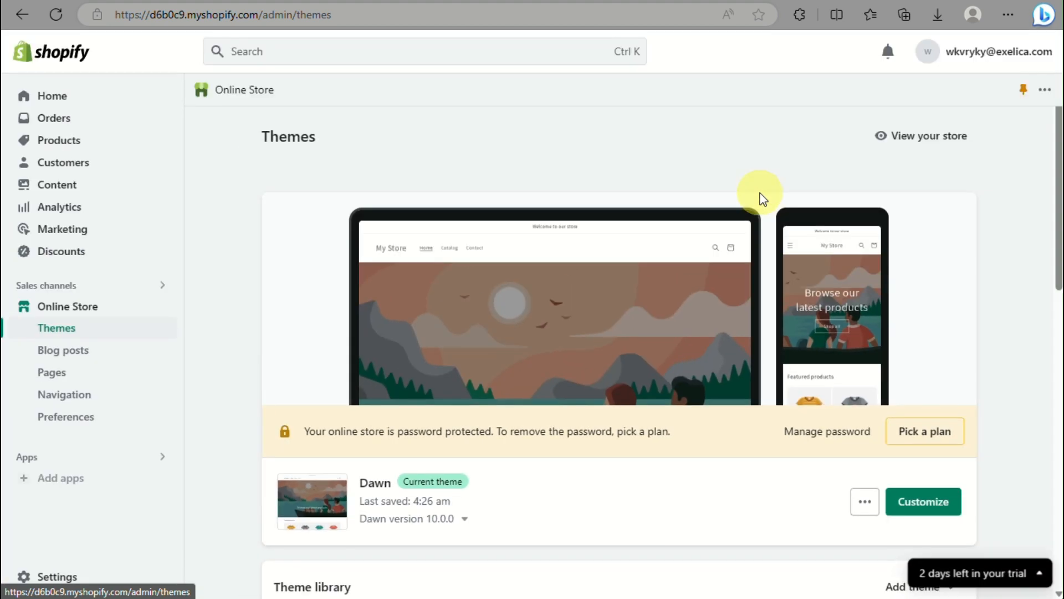
Open the '…' actions menu for the current Dawn theme
left_click(864, 501)
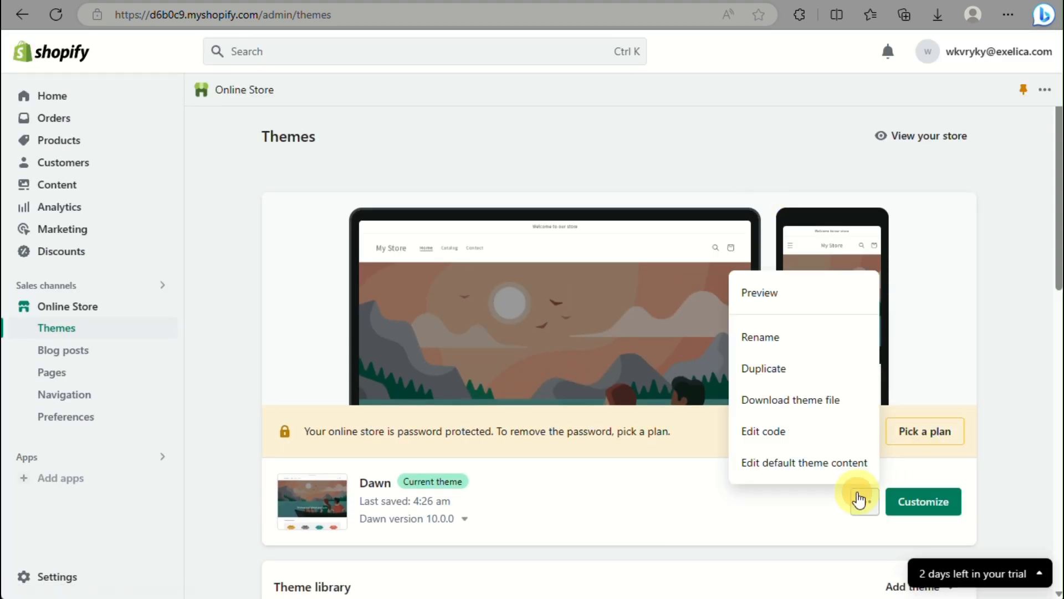
Open Dawn's icon-cart.liquid snippet via an 'icon' file search, then view the freeicons io results
left_click(763, 431)
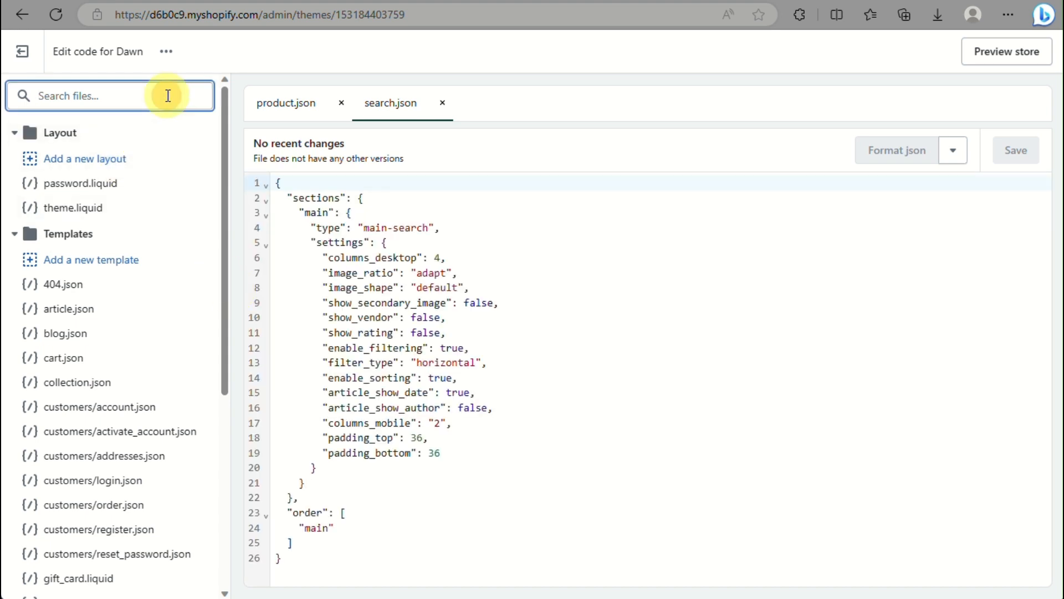
type("icon")
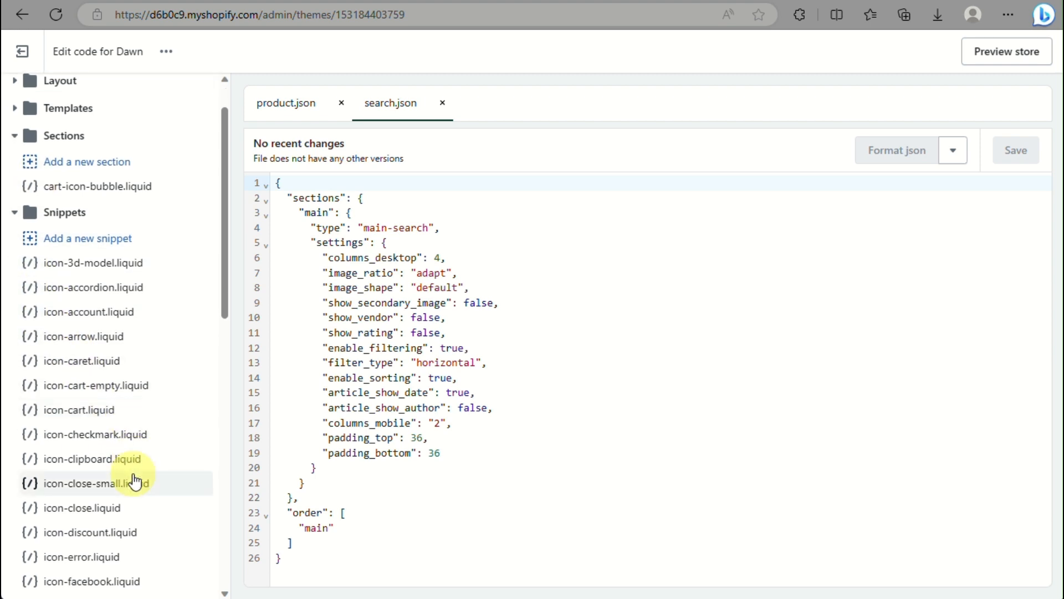
left_click(79, 409)
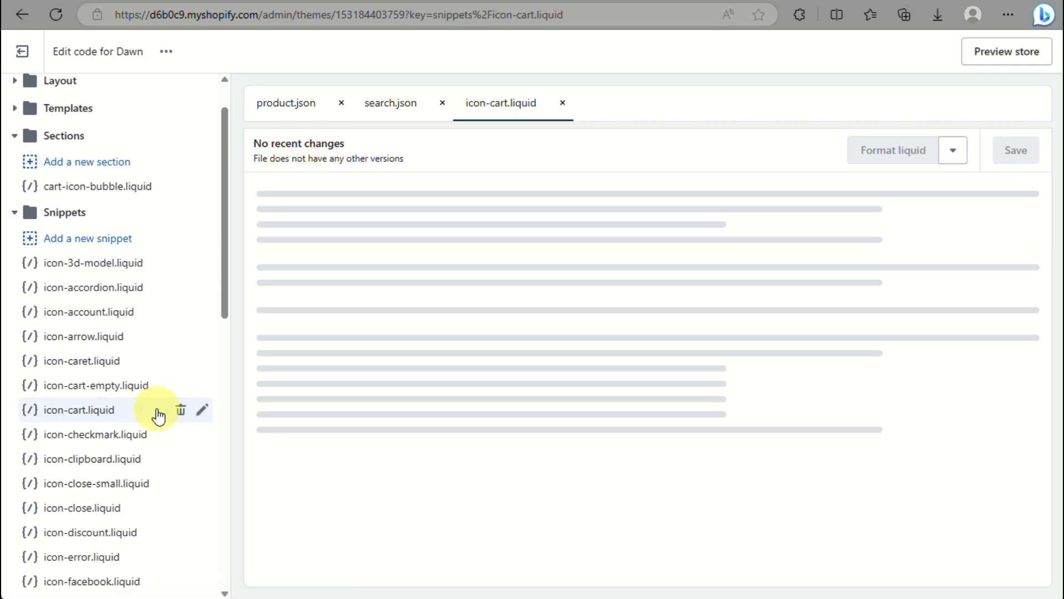
left_click(79, 409)
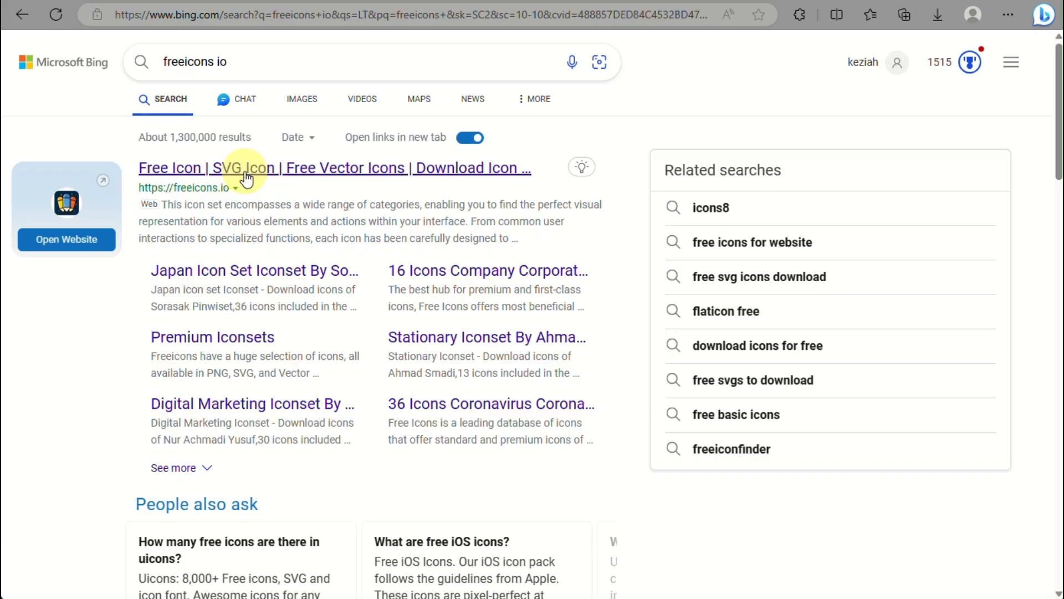
Search freeicons.io for 'cart' icons
left_click(334, 168)
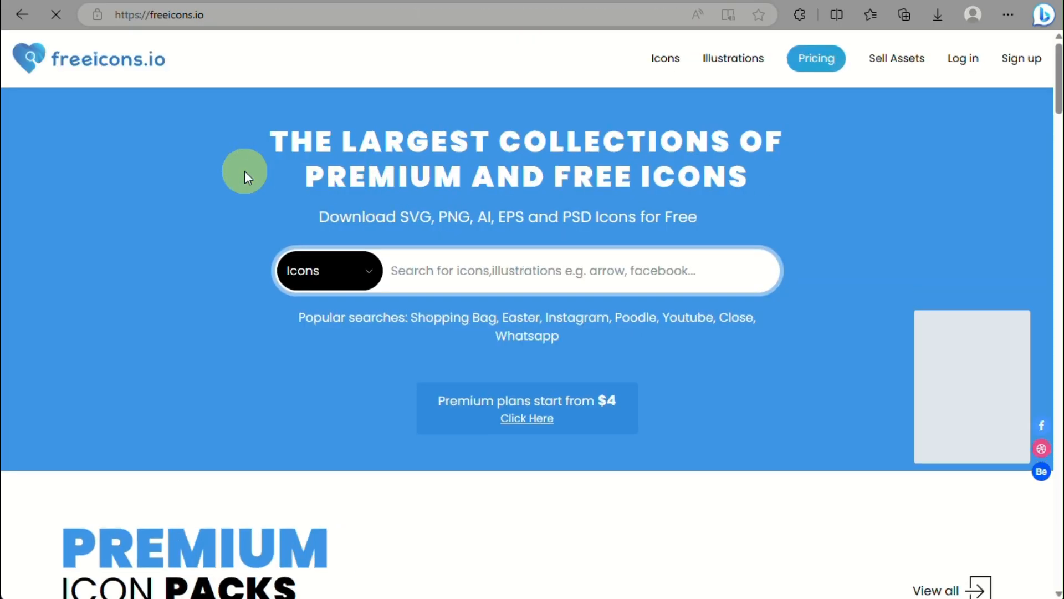
scroll("down", 3)
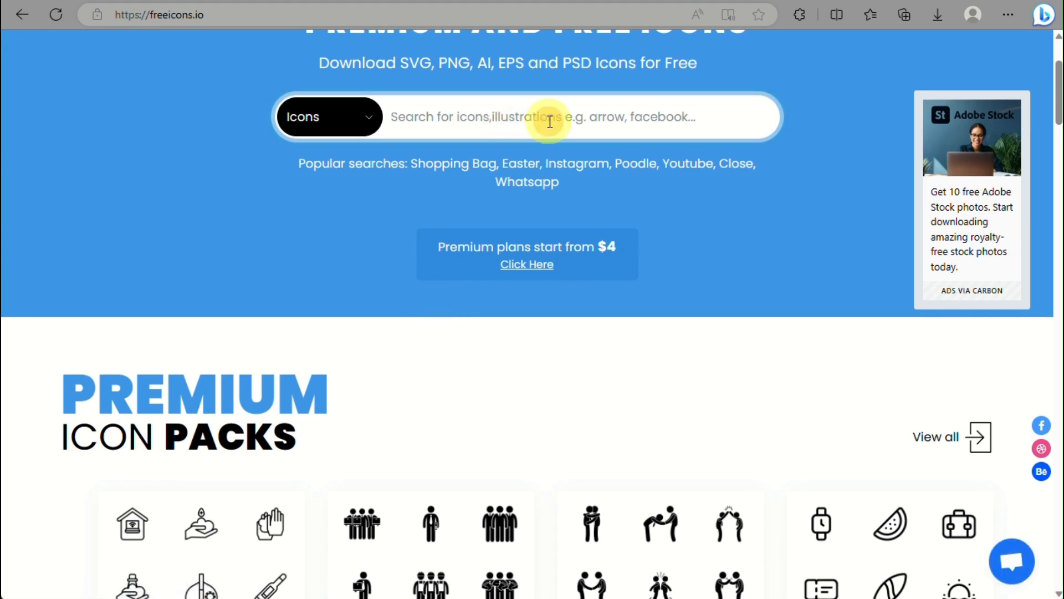
type("cart")
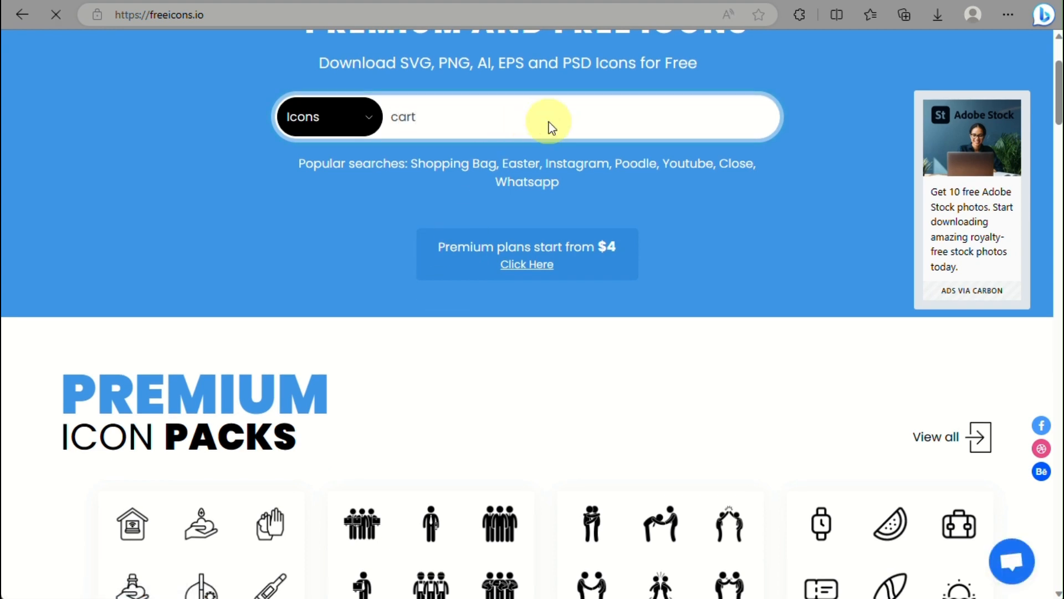
key("Enter")
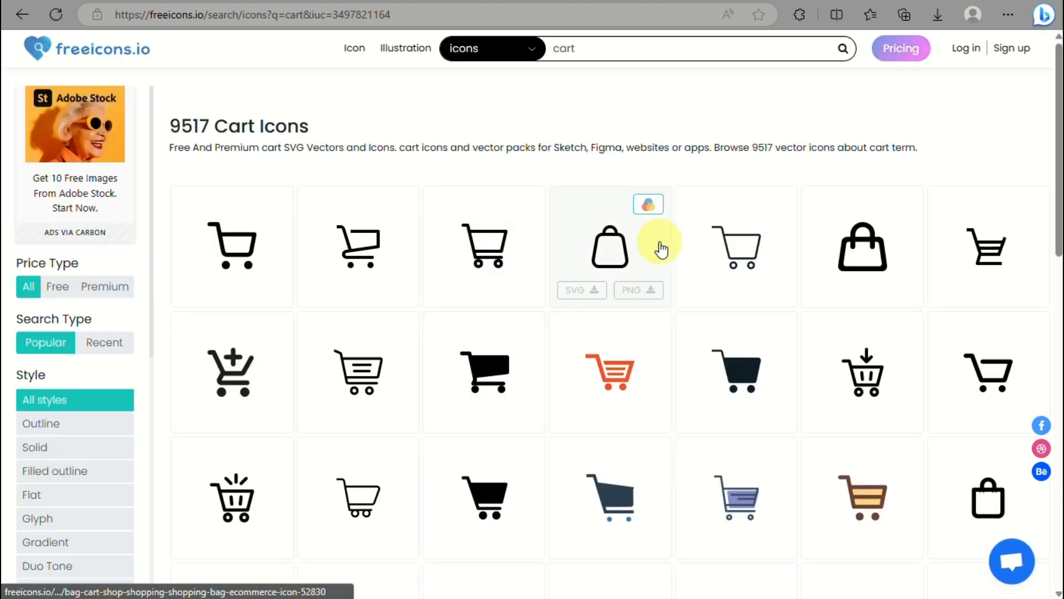
mouse_move(256, 393)
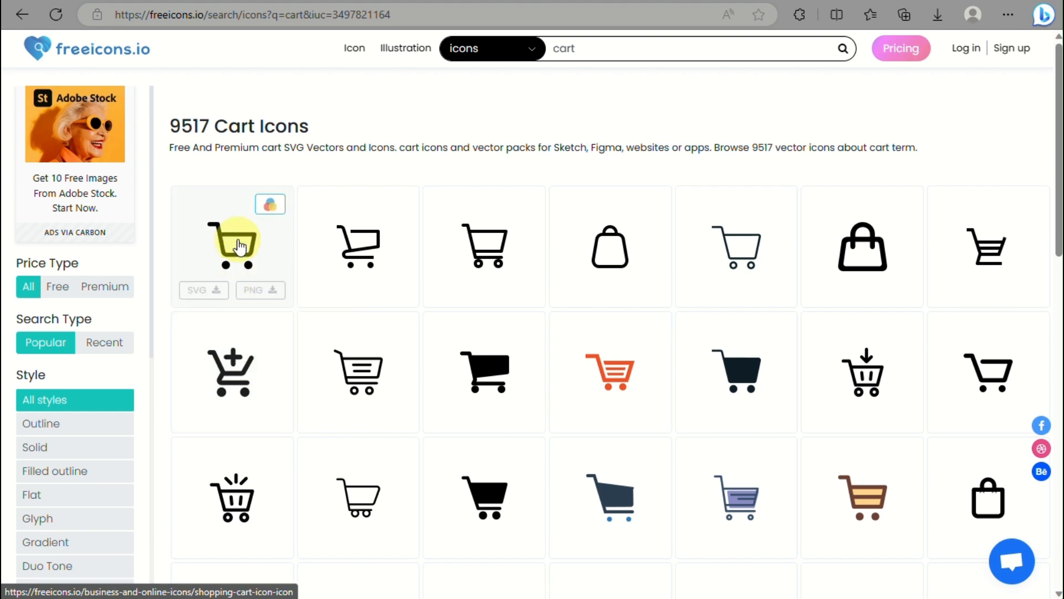
Open the outline shopping cart icon's page and scroll to its download options
left_click(231, 246)
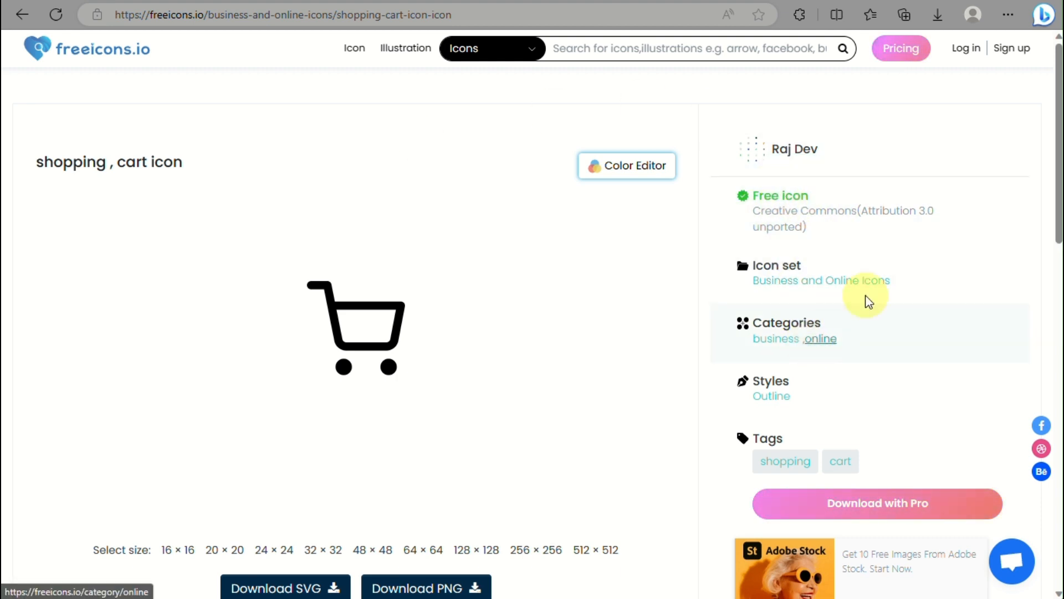
mouse_move(1035, 317)
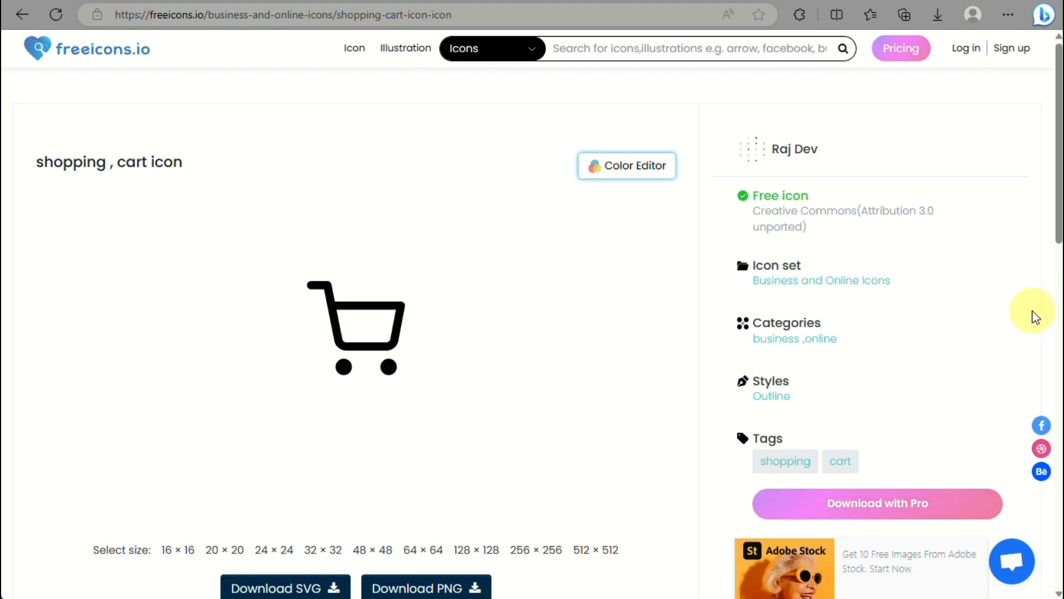
mouse_move(880, 380)
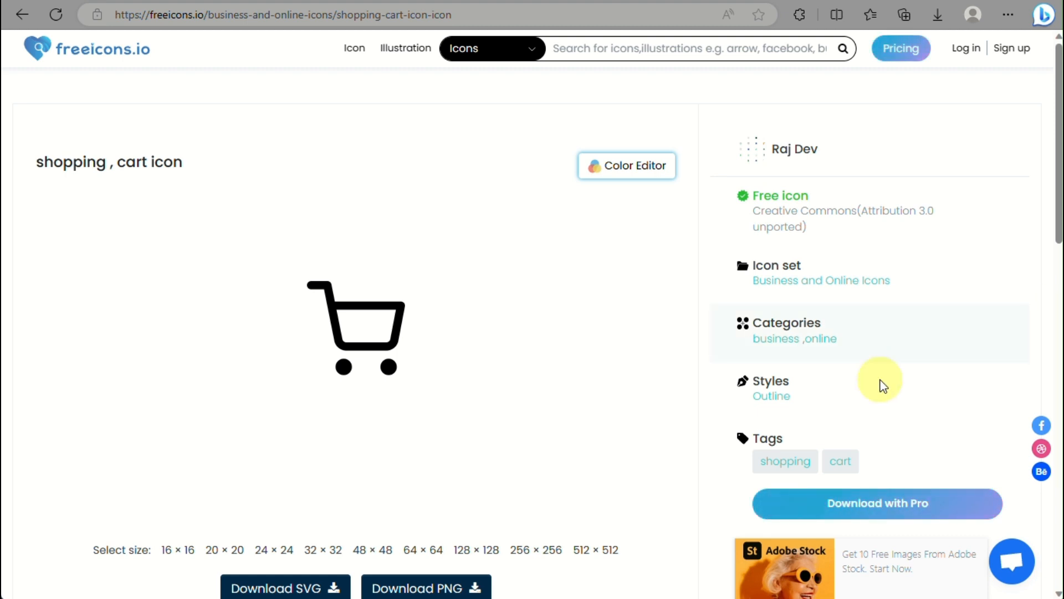
mouse_move(780, 311)
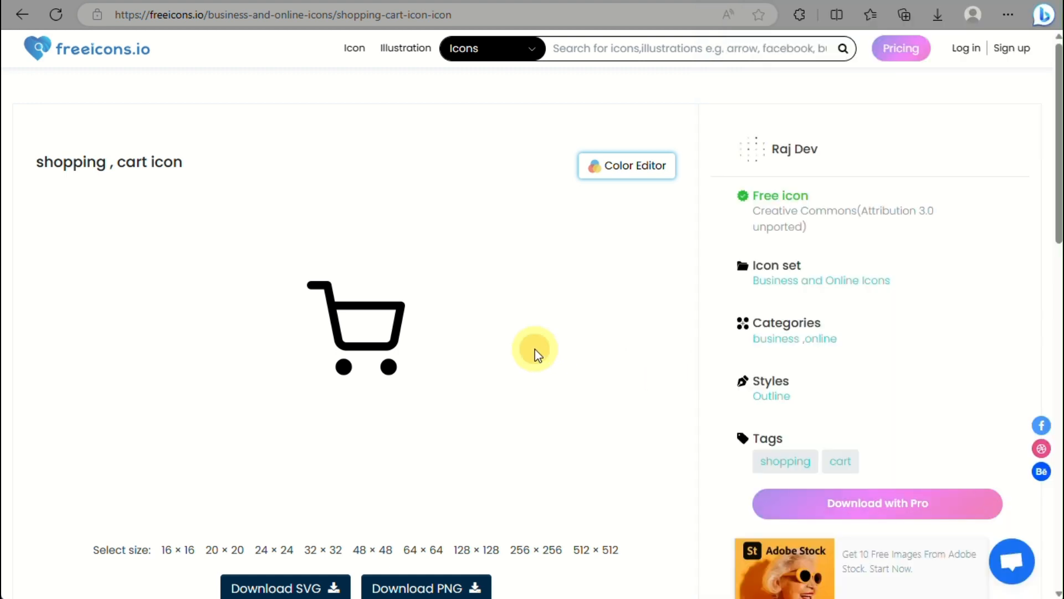
scroll("down", 3)
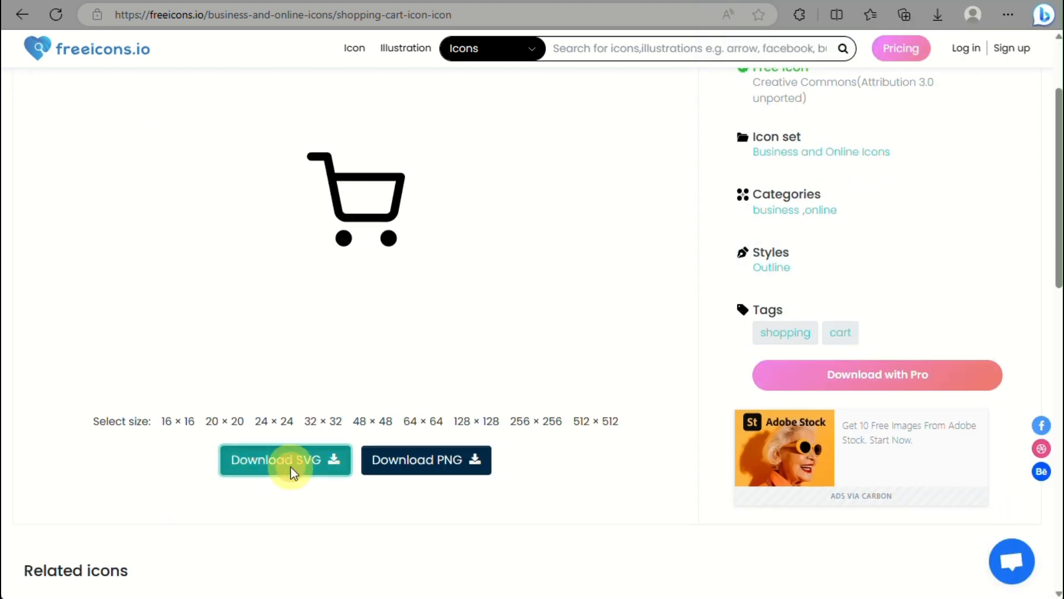
Sign in and download the outline cart icon as a free SVG
left_click(284, 459)
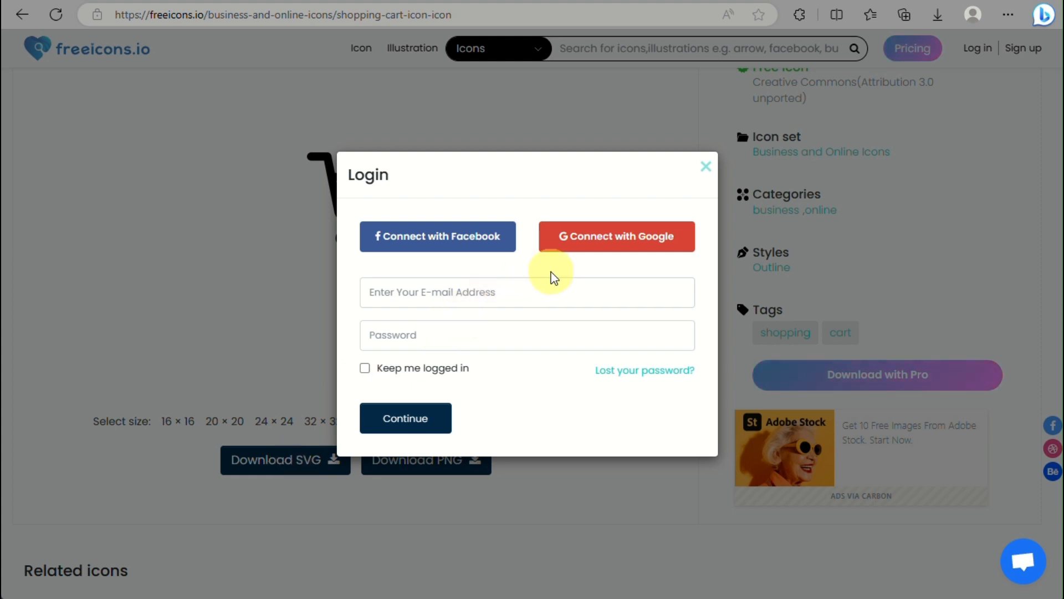
mouse_move(718, 33)
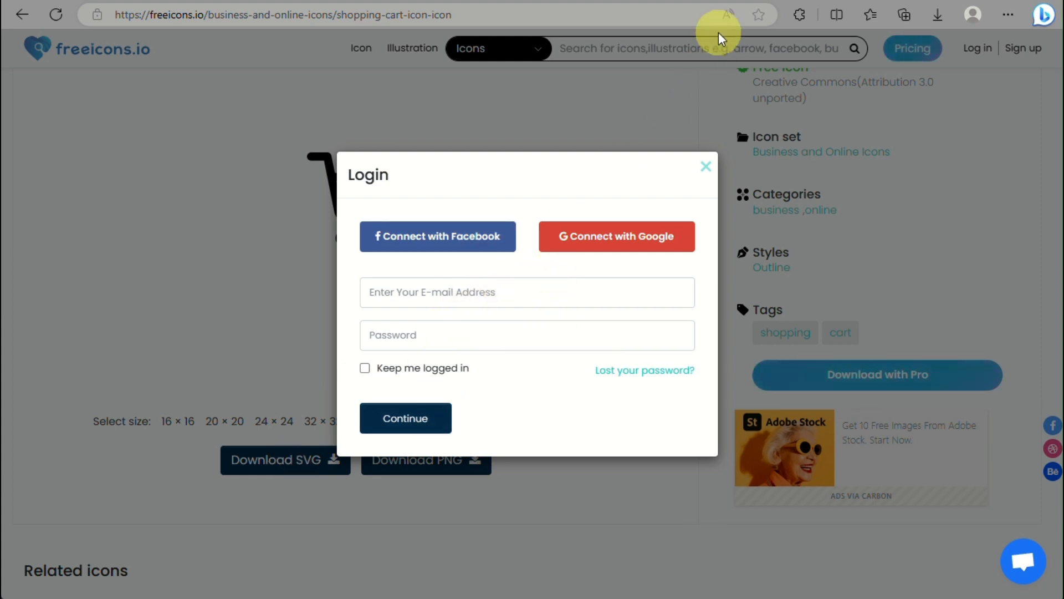
left_click(704, 166)
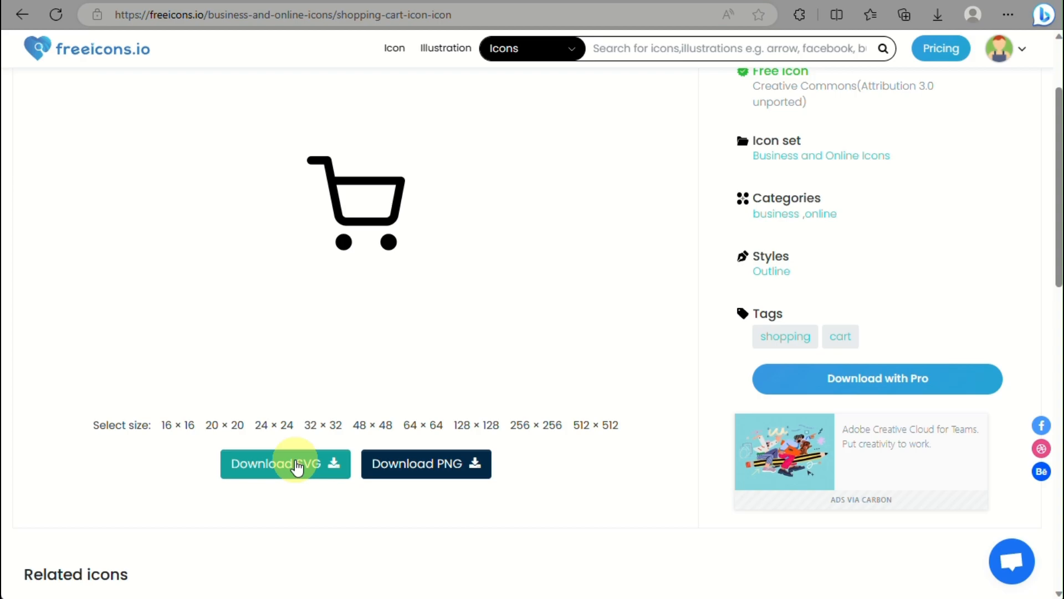
left_click(285, 463)
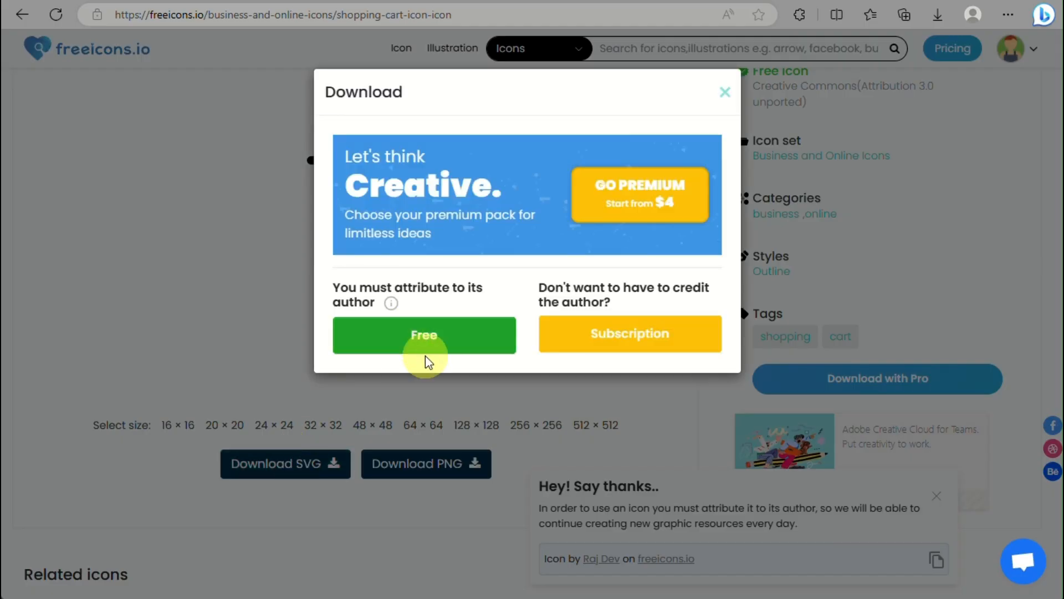
left_click(424, 335)
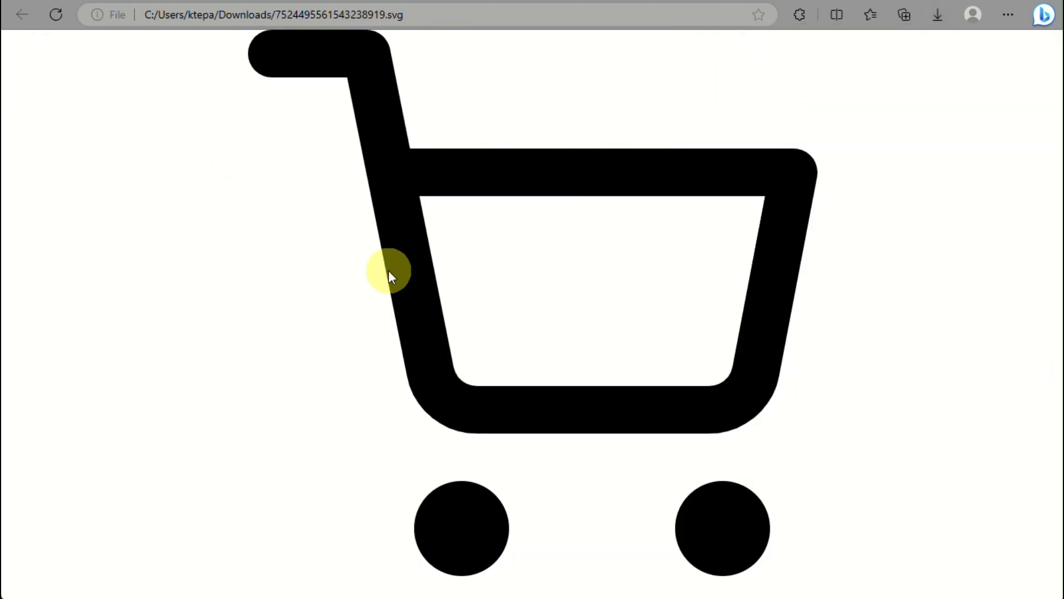
Right-click the downloaded cart SVG page in Edge for its context menu
right_click(389, 272)
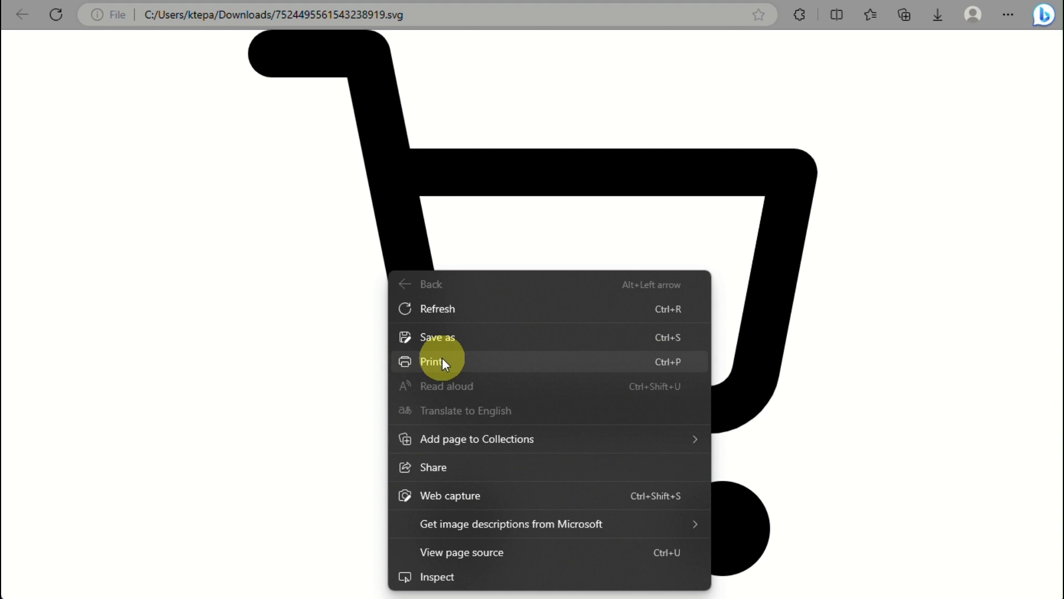
mouse_move(492, 466)
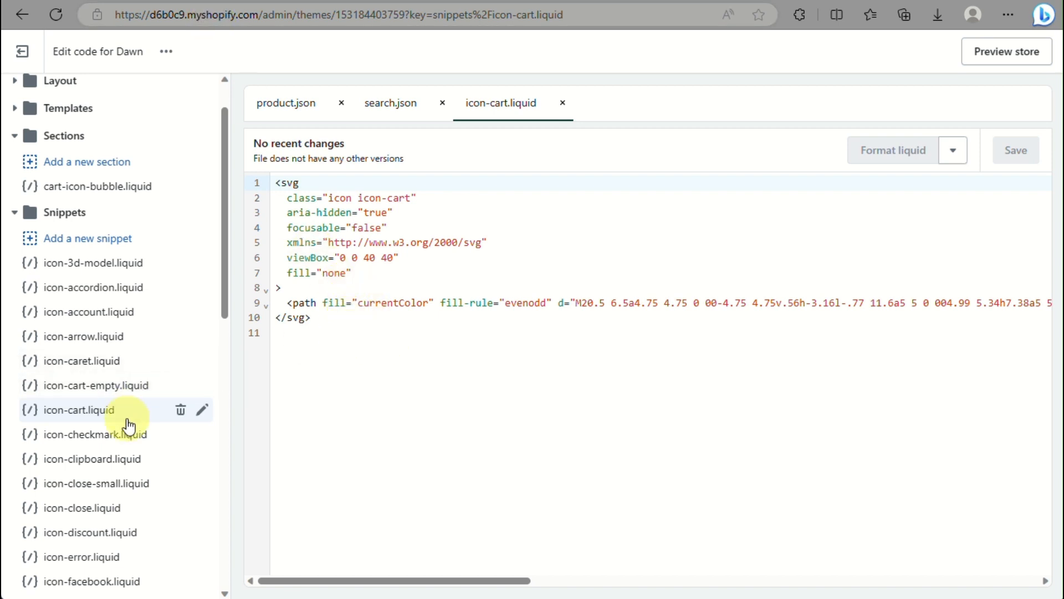
Paste the cart SVG markup into icon-cart-empty.liquid and save the snippet
left_click(96, 385)
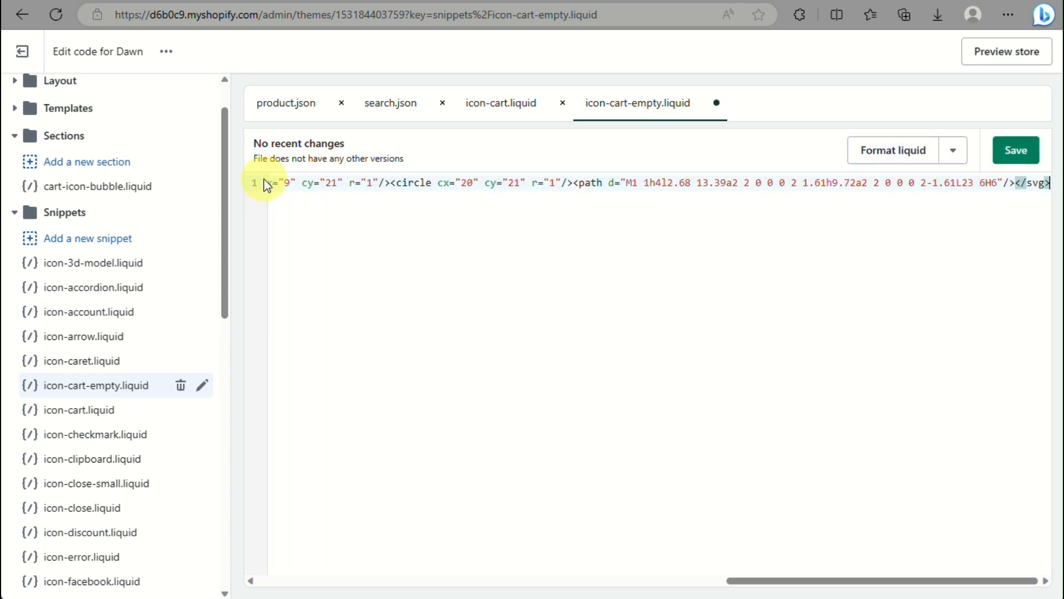
mouse_move(985, 165)
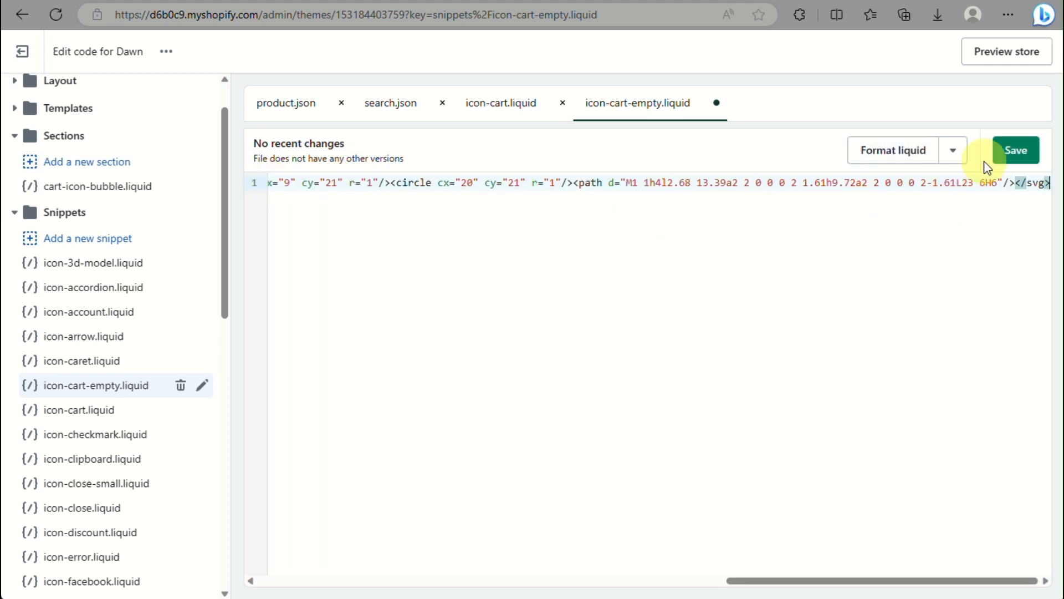
left_click(1014, 150)
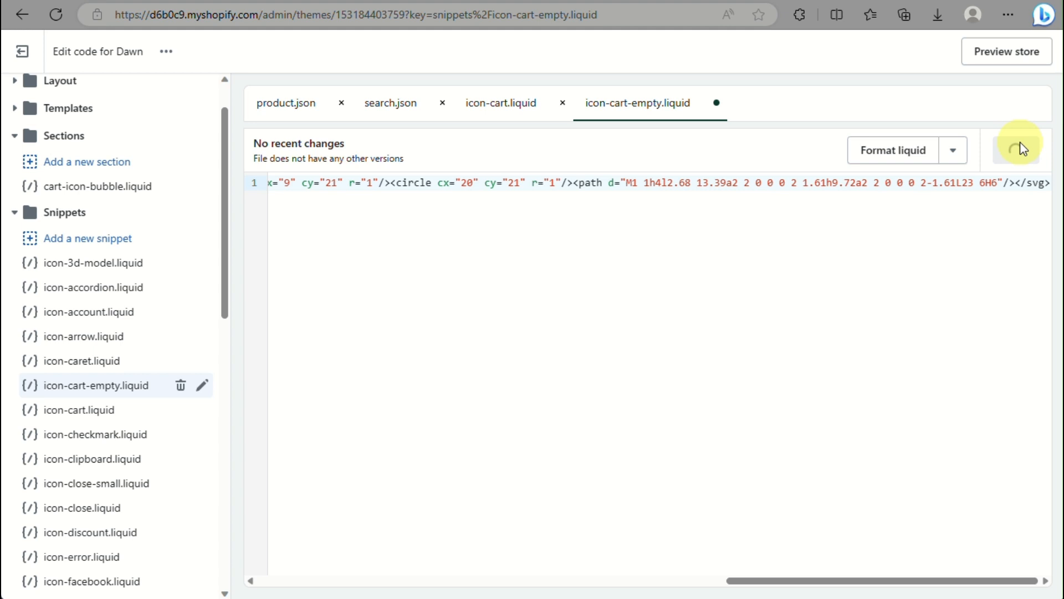
left_click(1016, 150)
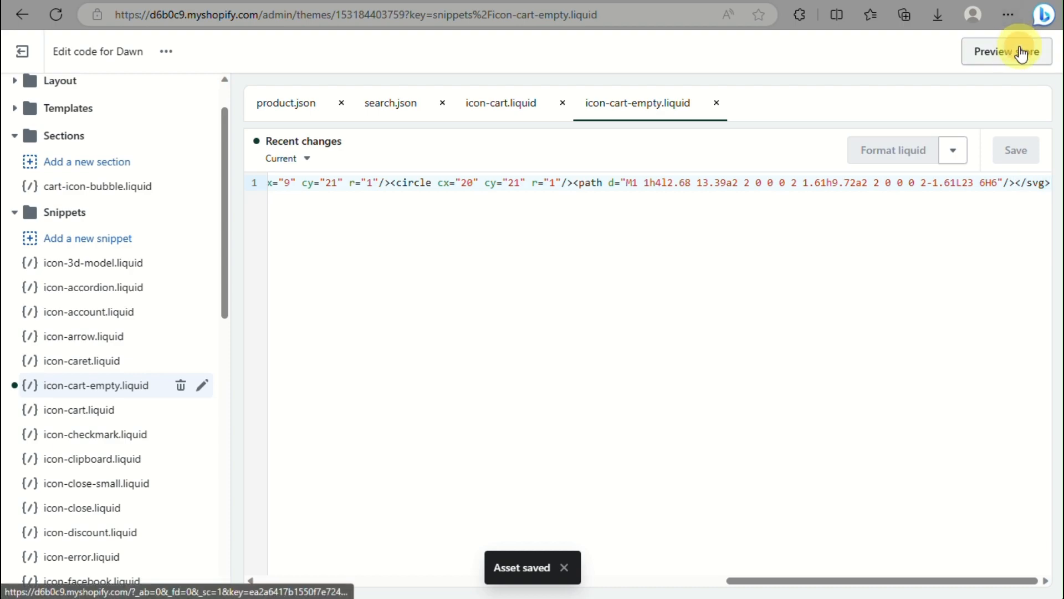
Preview the storefront to see the new outline cart icon in the header
left_click(991, 51)
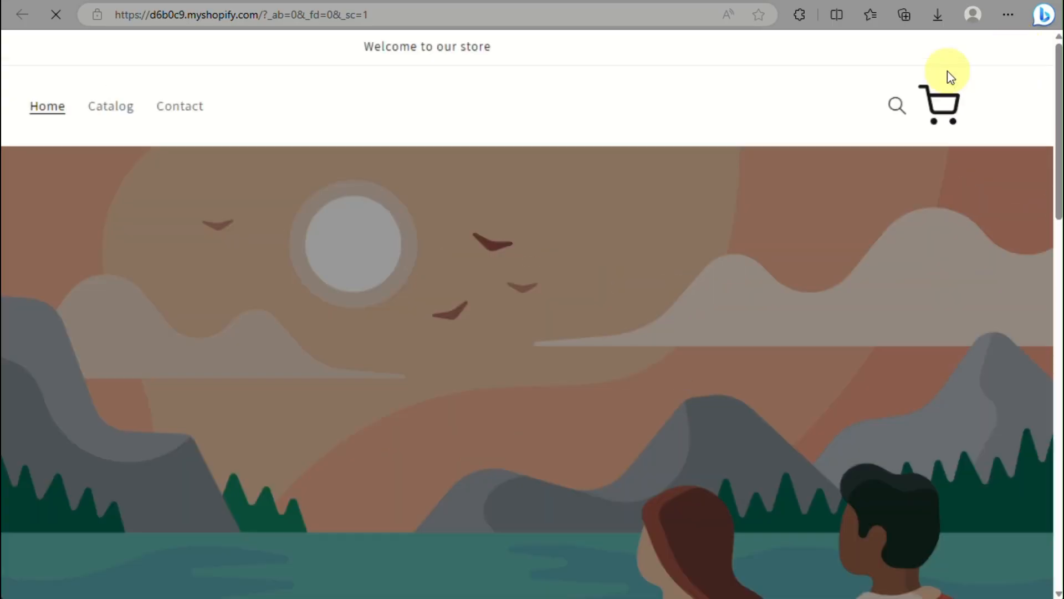